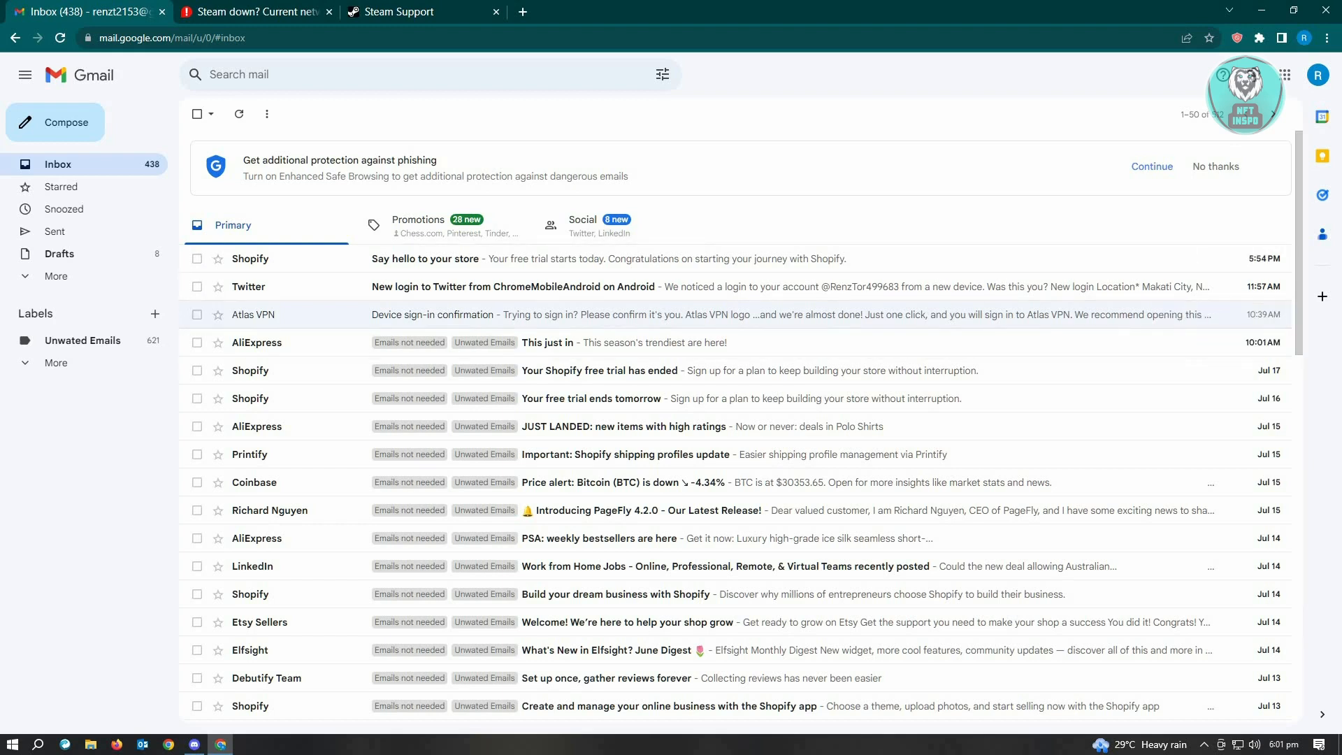
Step: Open Gmail's Spam folder to check for the missing Steam emails
click(56, 275)
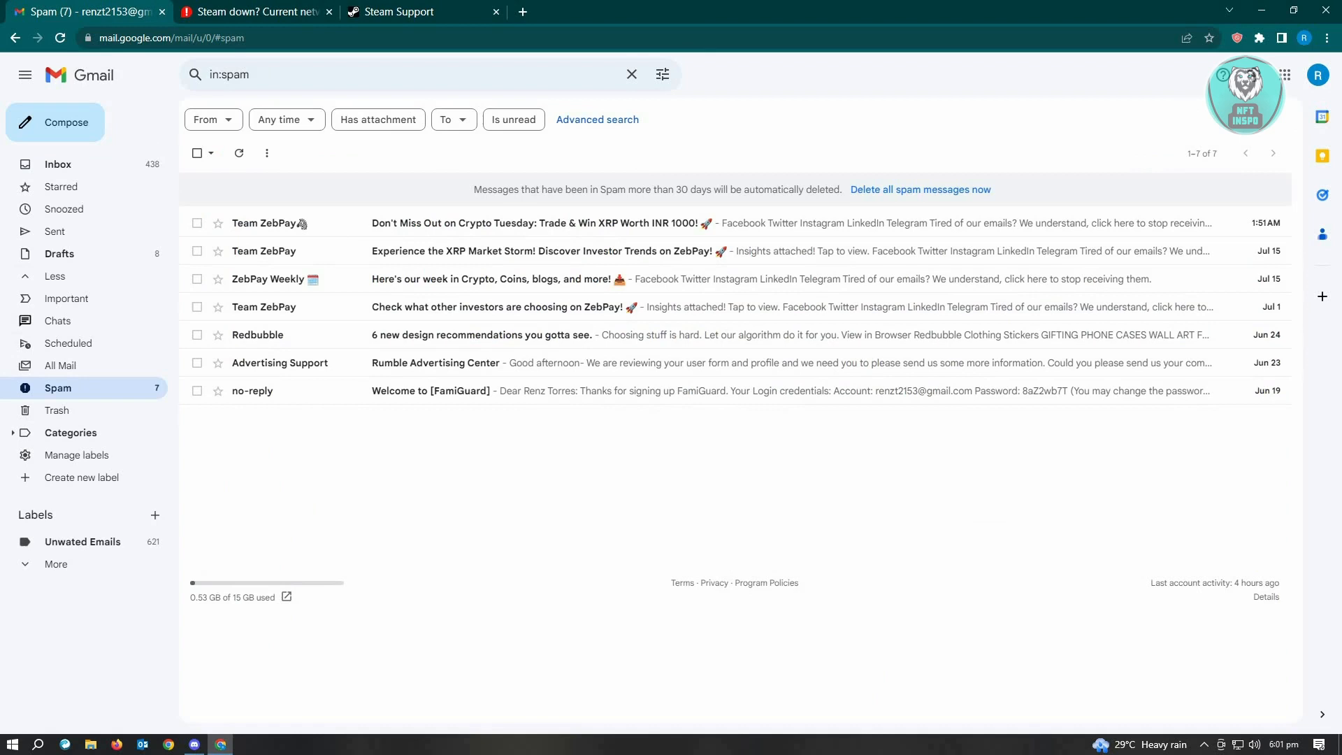
mouse_move(686, 362)
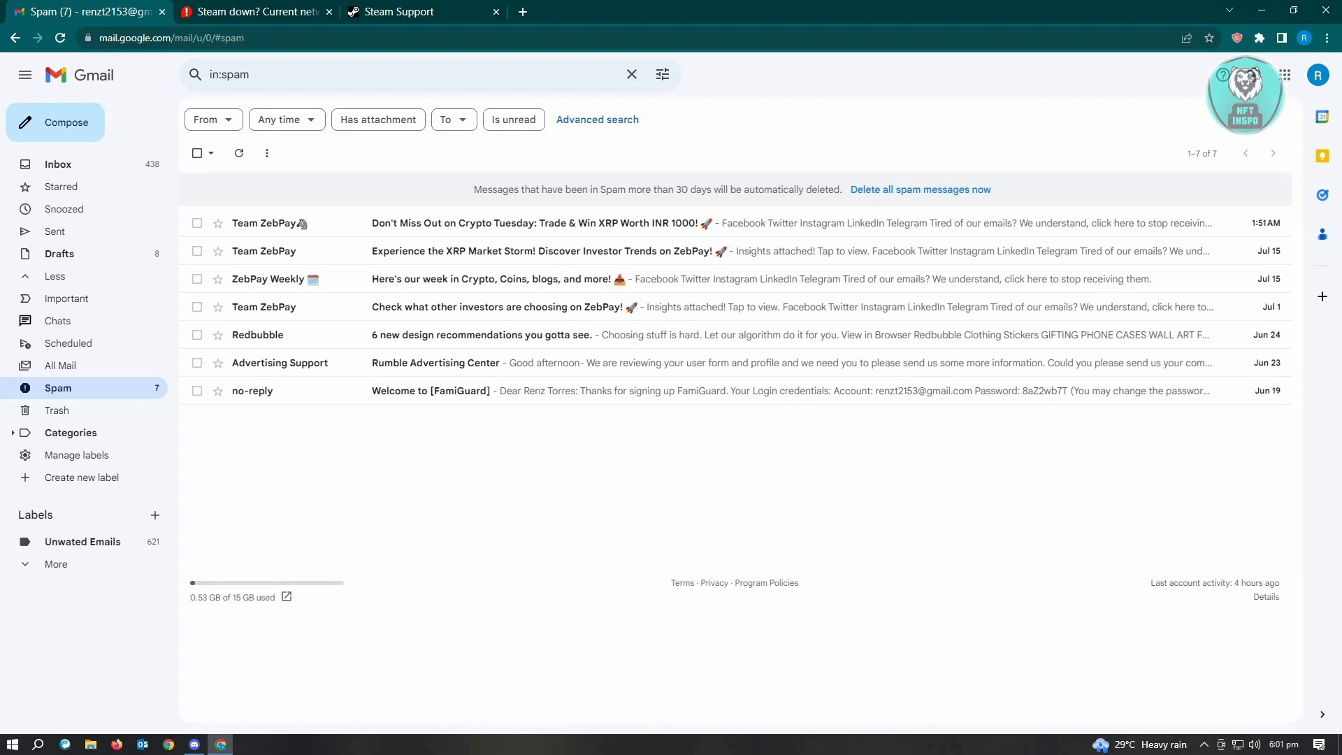
Step: Switch to the Downdetector Steam tab and view the 24-hour outage chart
click(252, 12)
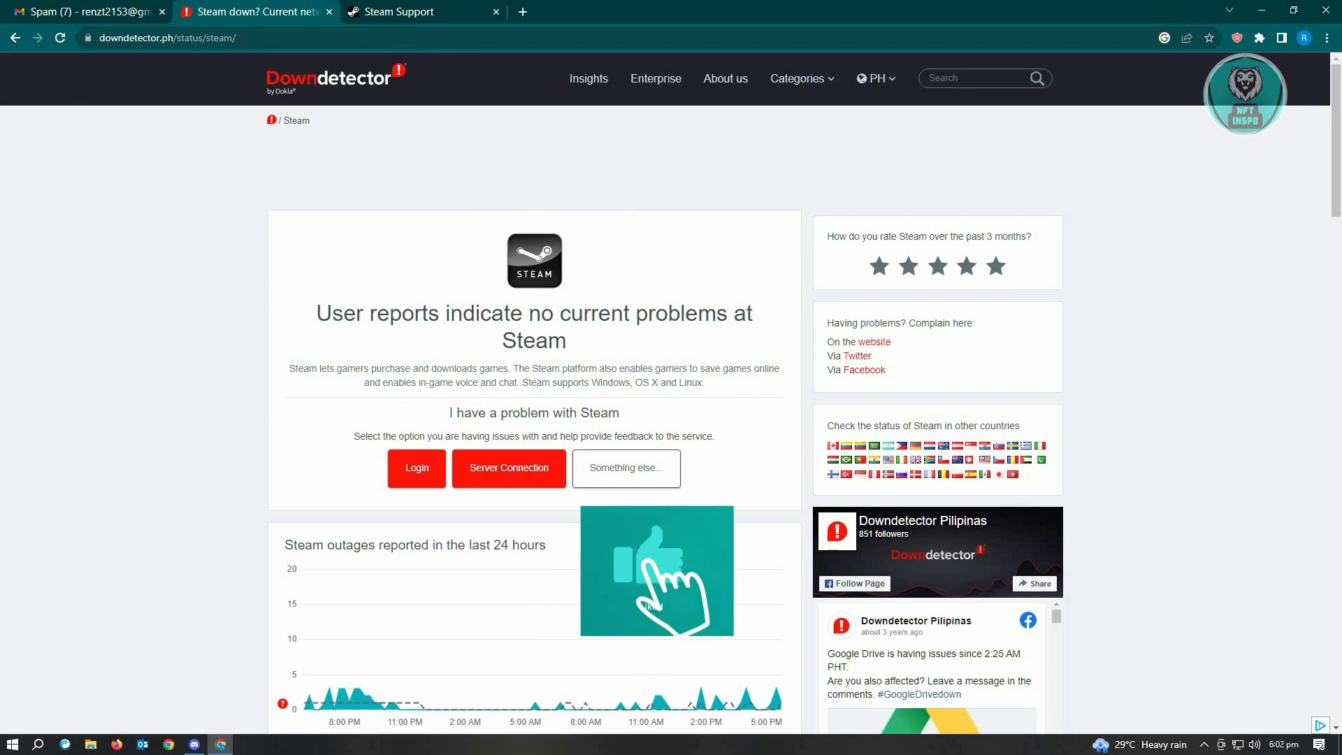
scroll(down, 3)
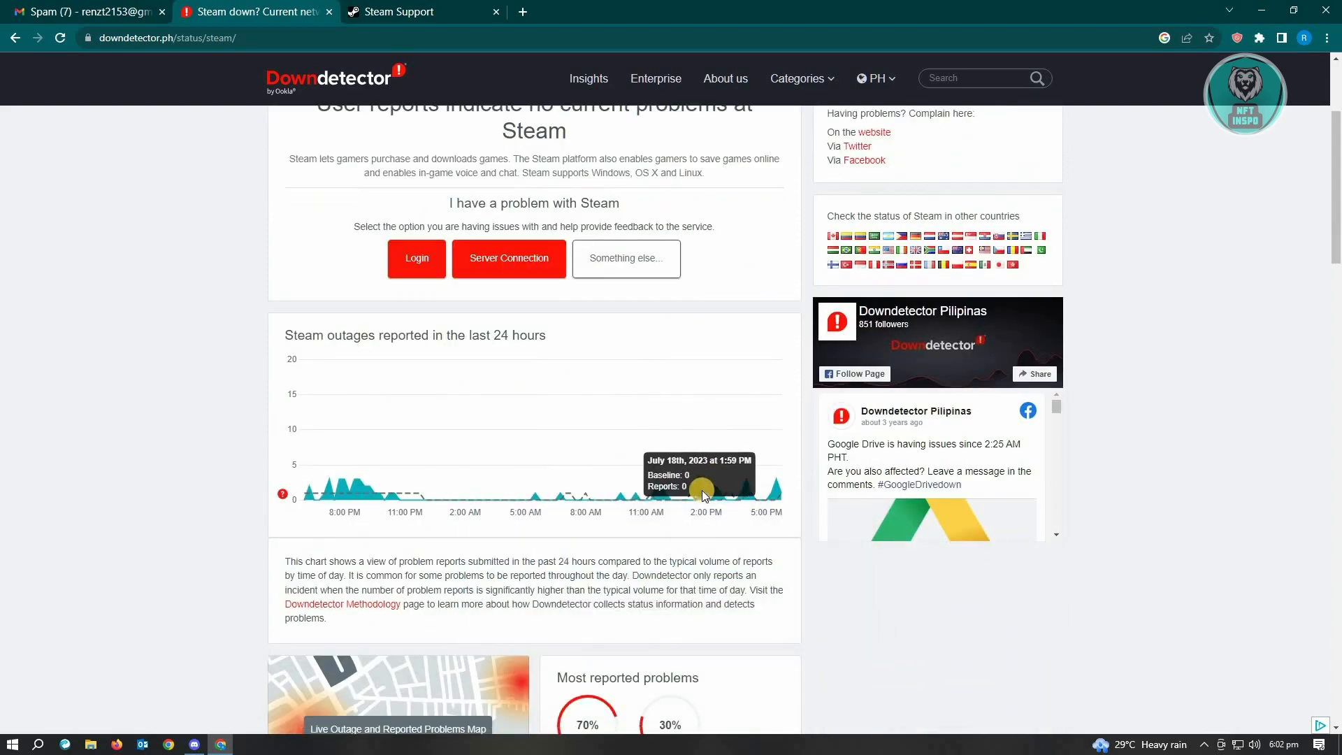
mouse_move(700, 492)
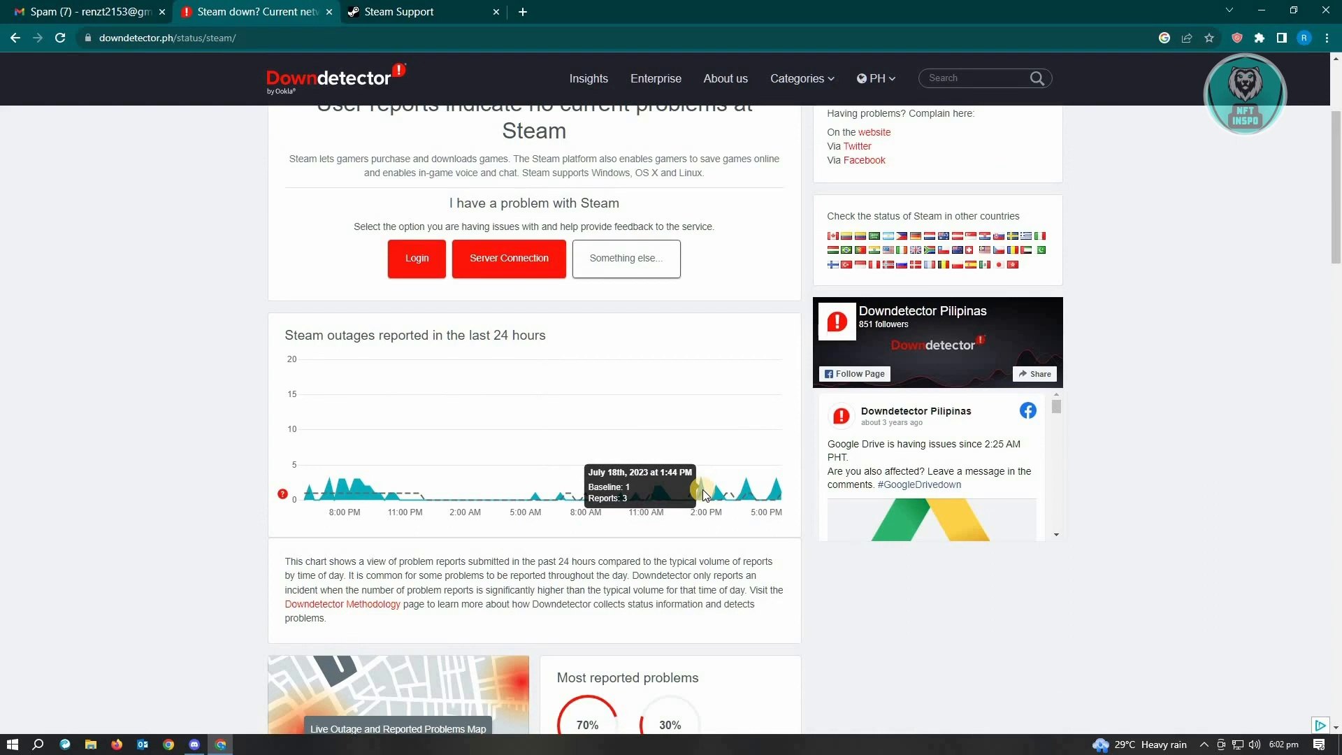
mouse_move(736, 555)
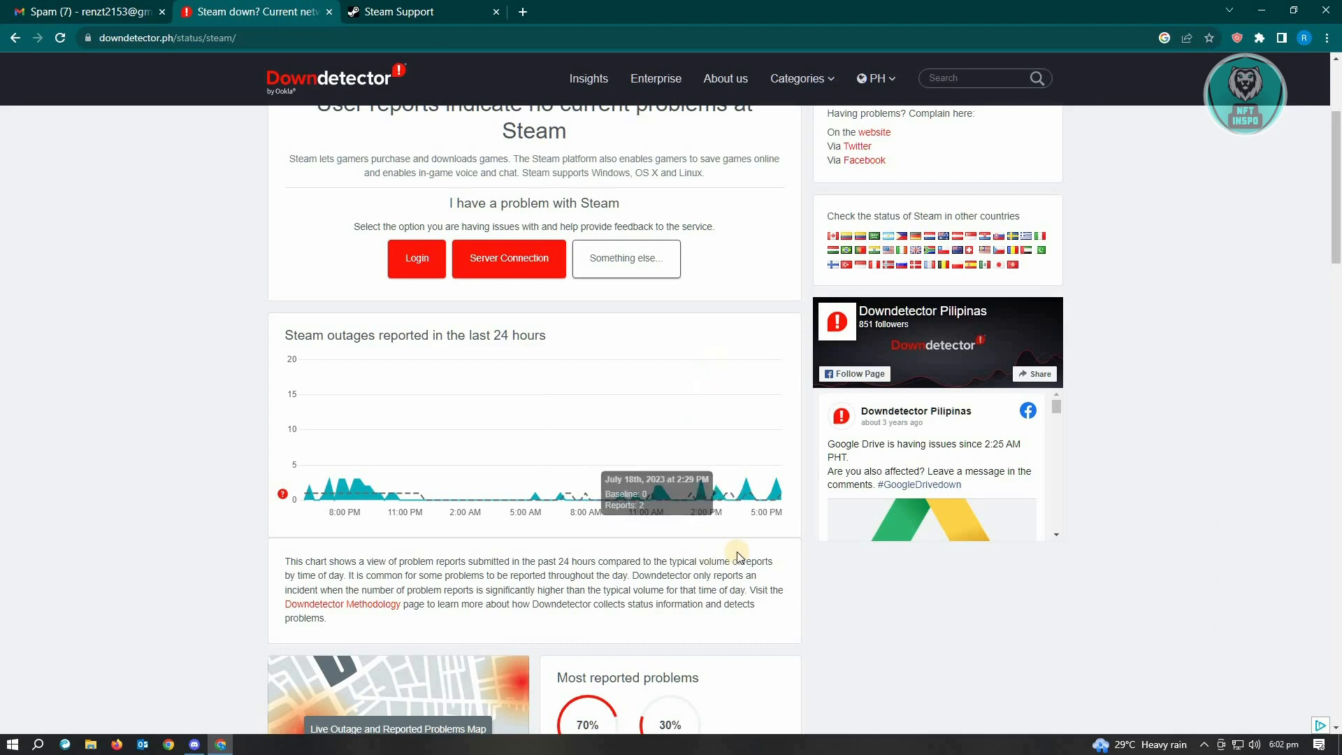
mouse_move(736, 554)
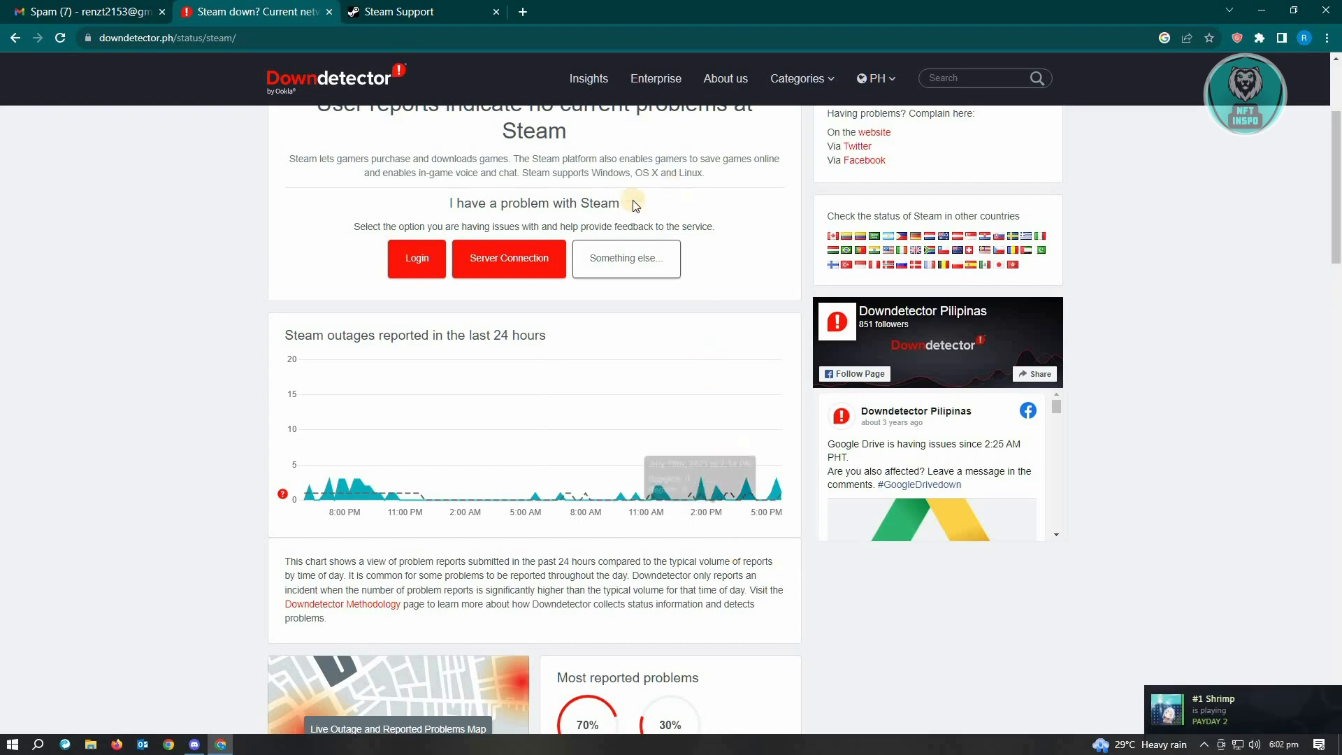
Step: Switch to the Steam Support tab and browse its recent products and help topics
click(400, 11)
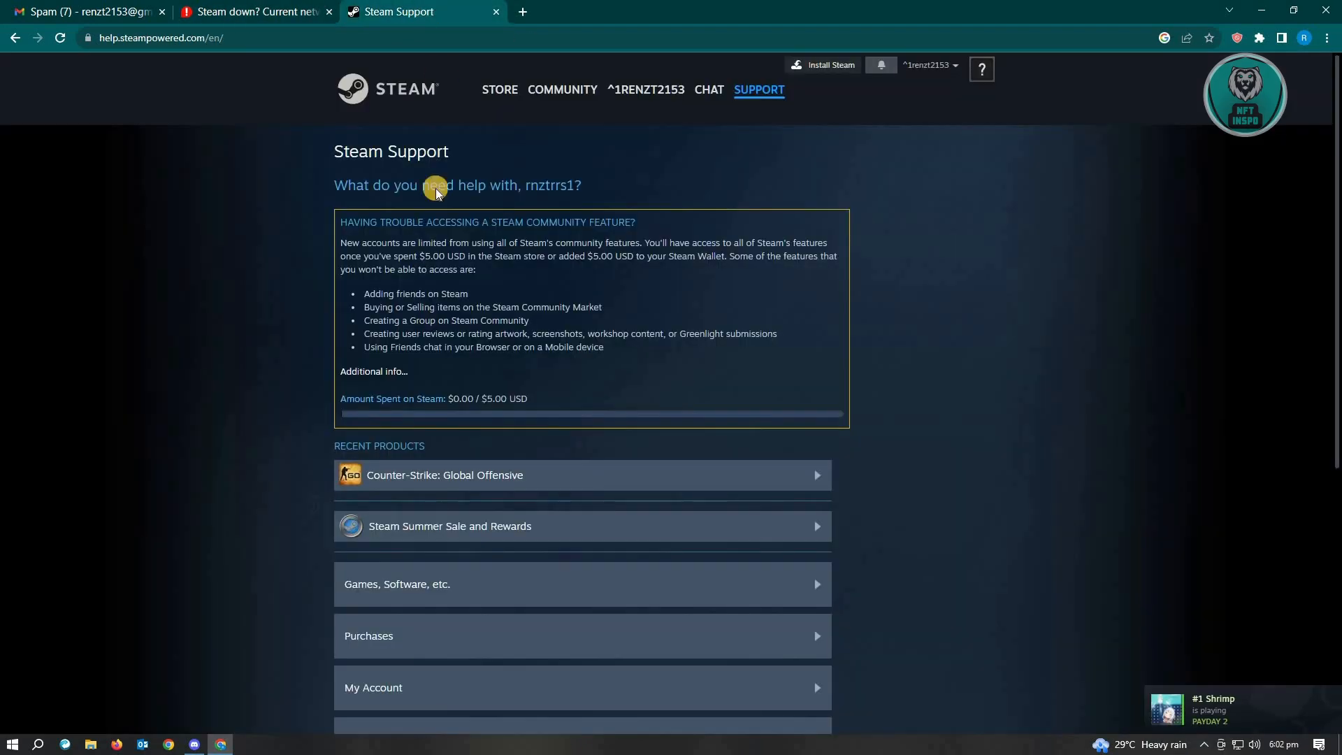
scroll(down, 3)
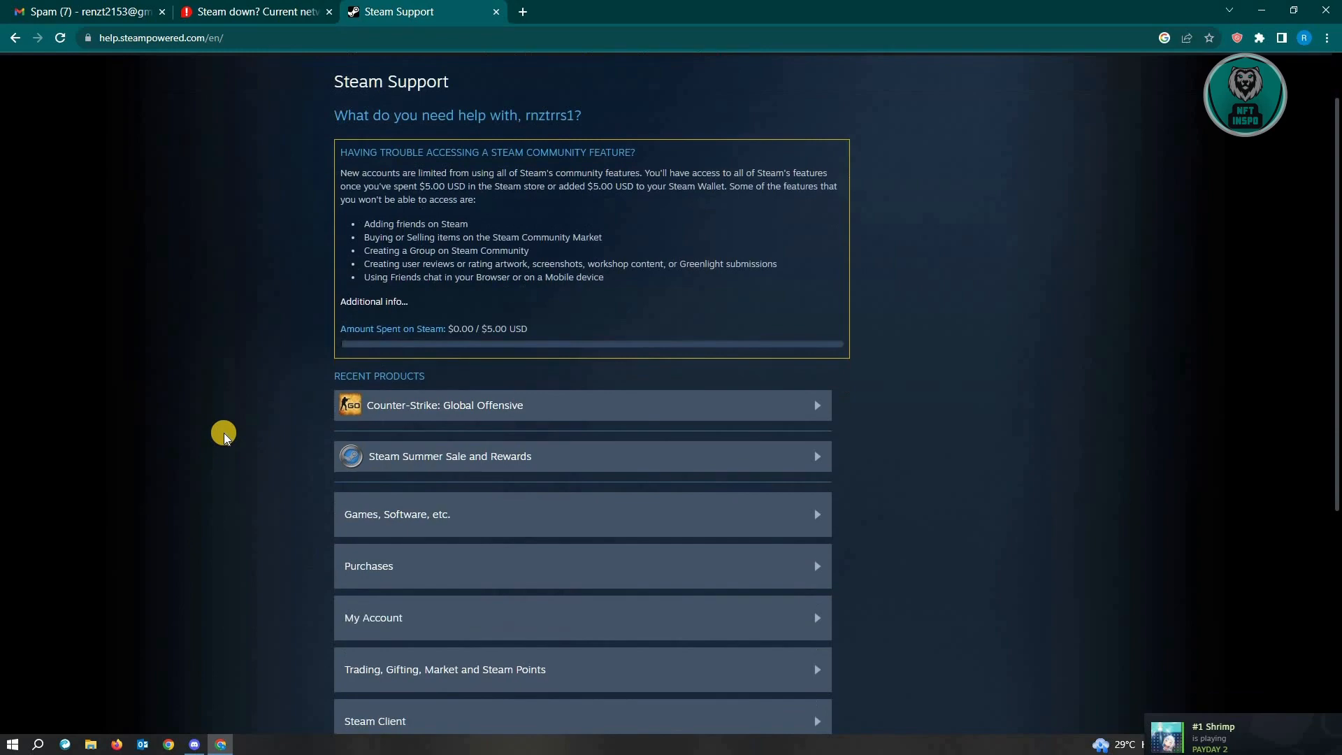